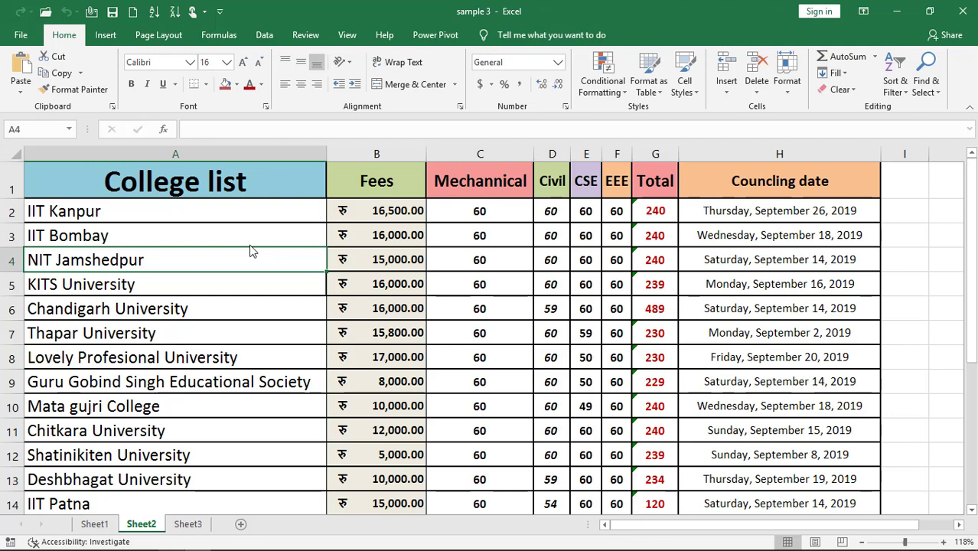
{"action": "mouse_move", "coordinate": [346, 34]}
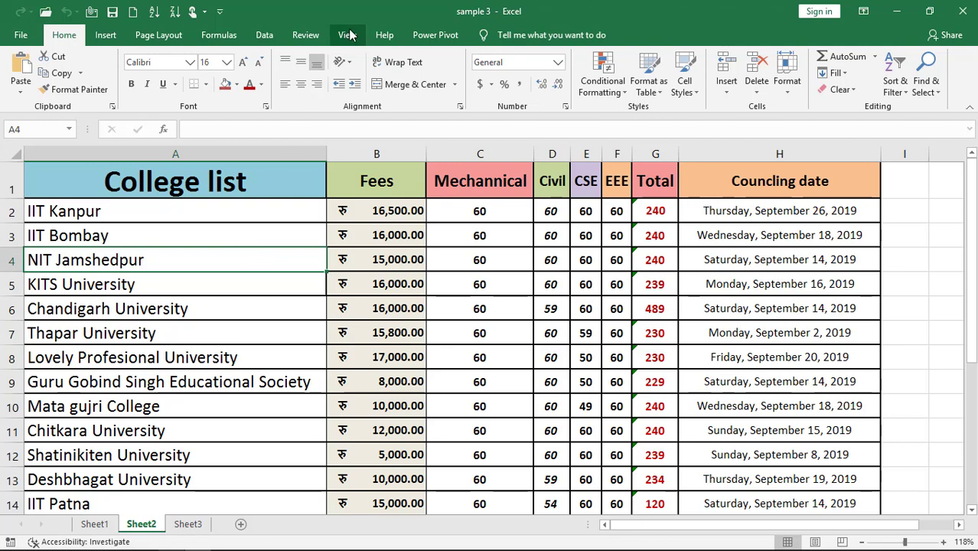
Show the View ribbon commands for the college list workbook.
{"action": "left_click", "coordinate": [346, 33]}
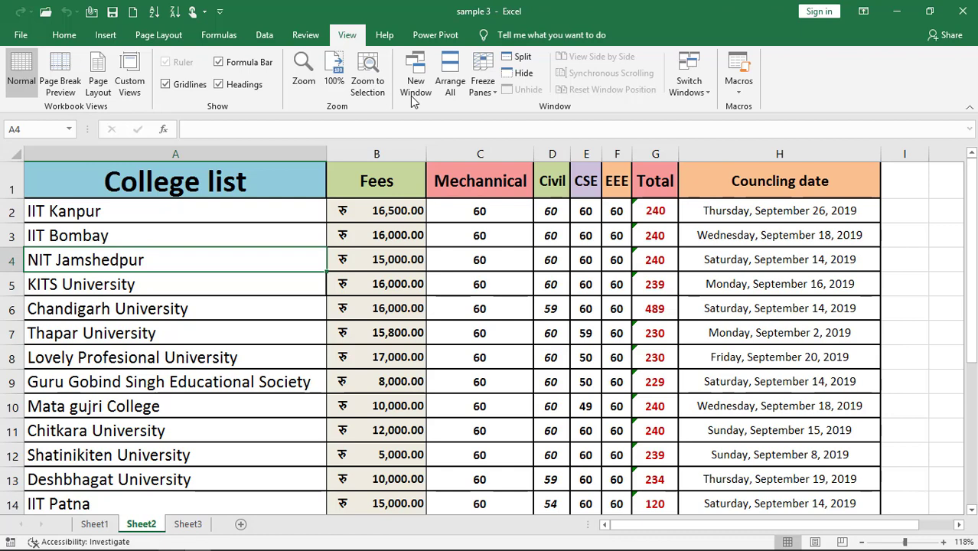
{"action": "mouse_move", "coordinate": [761, 113]}
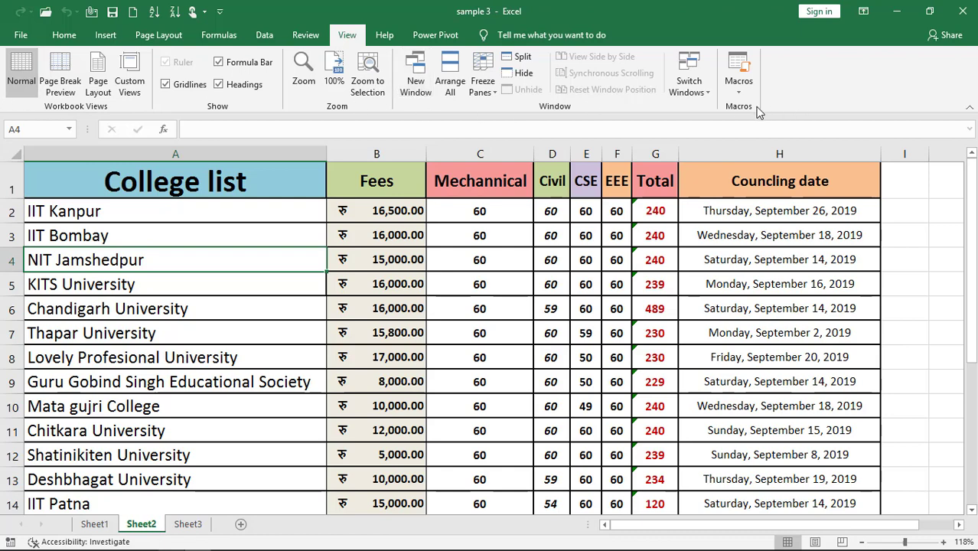
{"action": "mouse_move", "coordinate": [747, 116]}
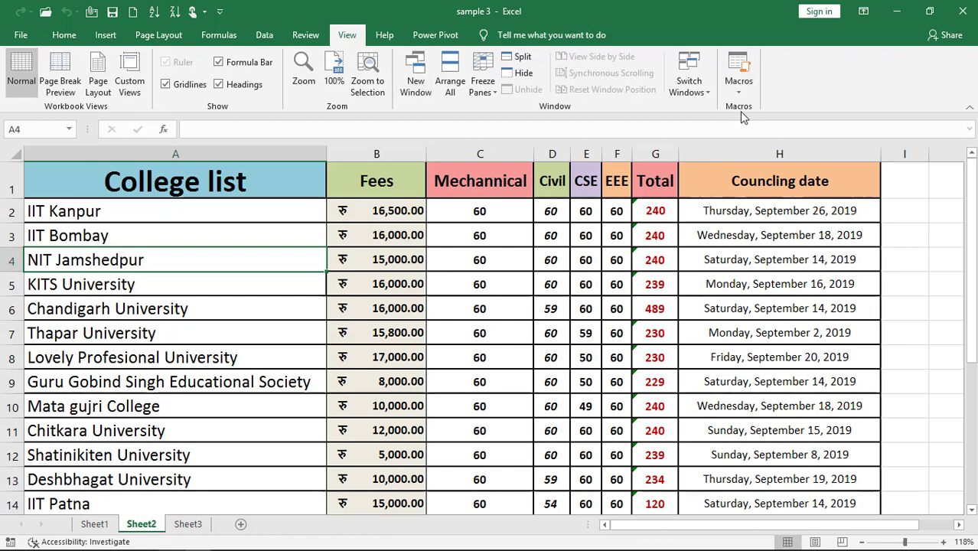
Bring up the Macros menu with View Macros, Record Macro and relative references.
{"action": "left_click", "coordinate": [738, 74]}
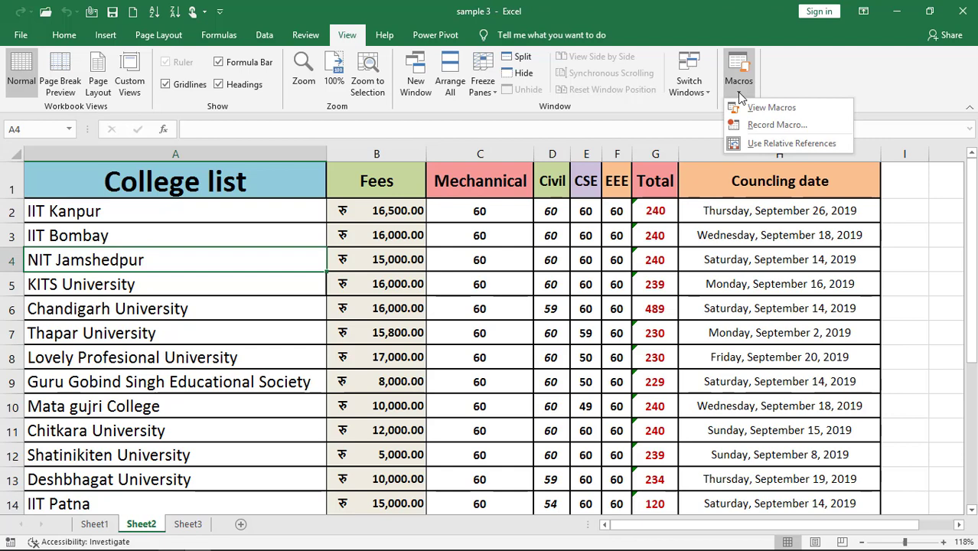
{"action": "mouse_move", "coordinate": [772, 107]}
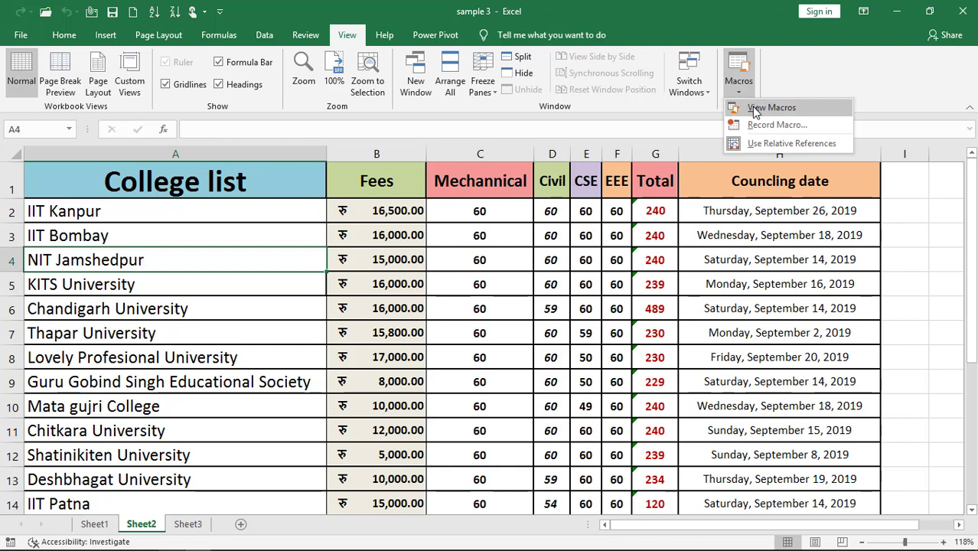
{"action": "mouse_move", "coordinate": [771, 107]}
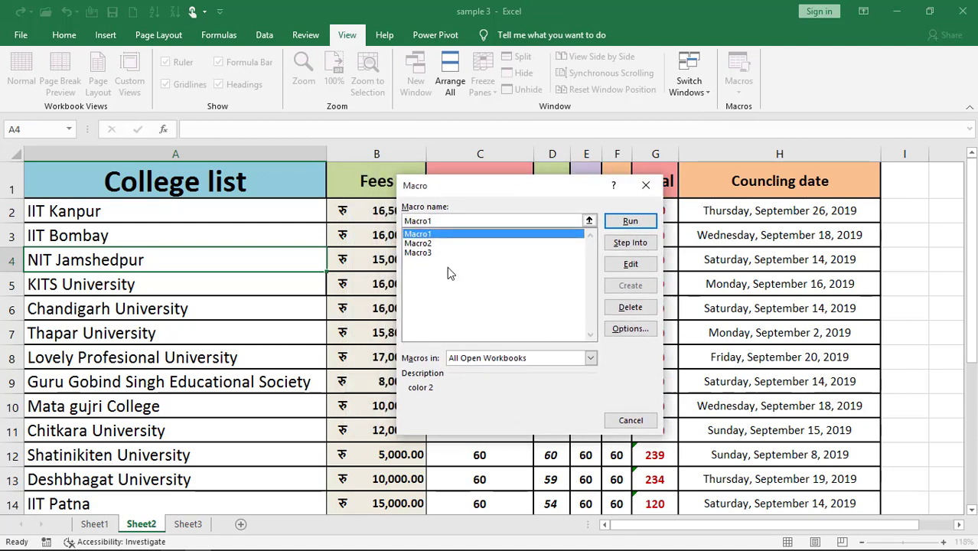
{"action": "left_click", "coordinate": [418, 252]}
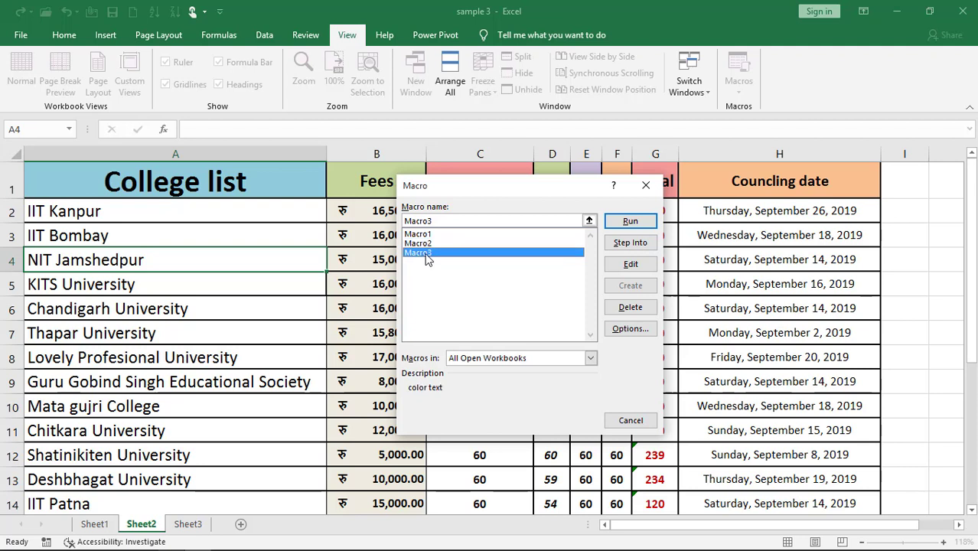
{"action": "mouse_move", "coordinate": [521, 288]}
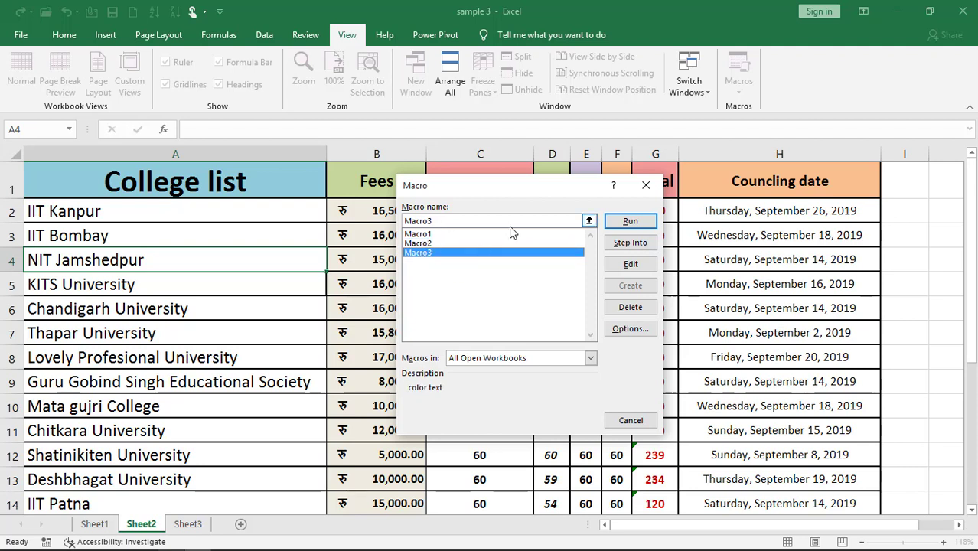
{"action": "left_click", "coordinate": [418, 234]}
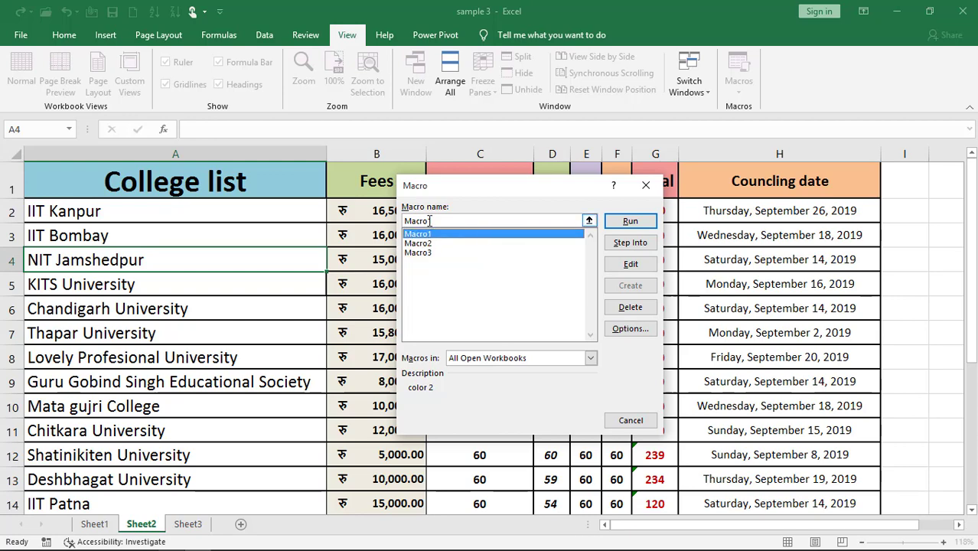
{"action": "left_click", "coordinate": [631, 263]}
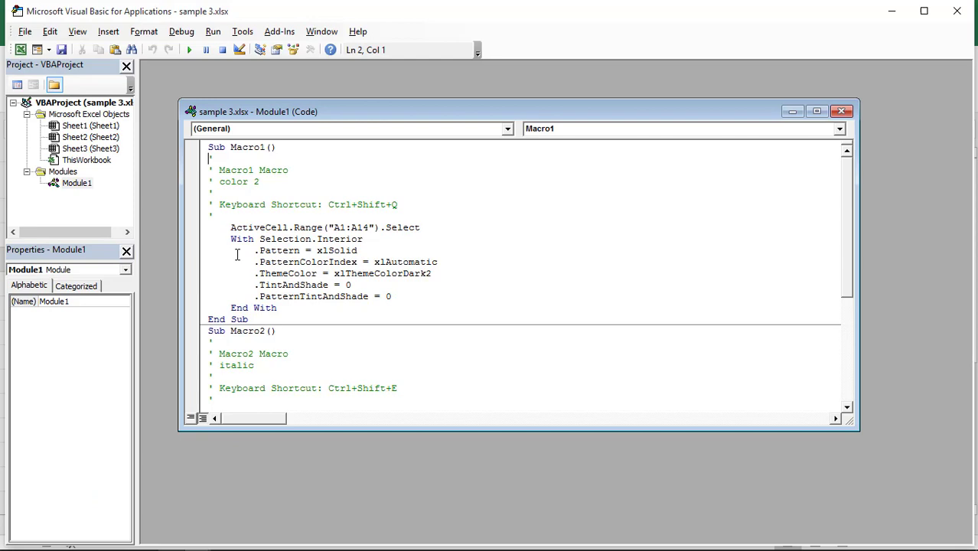
{"action": "left_click", "coordinate": [850, 110]}
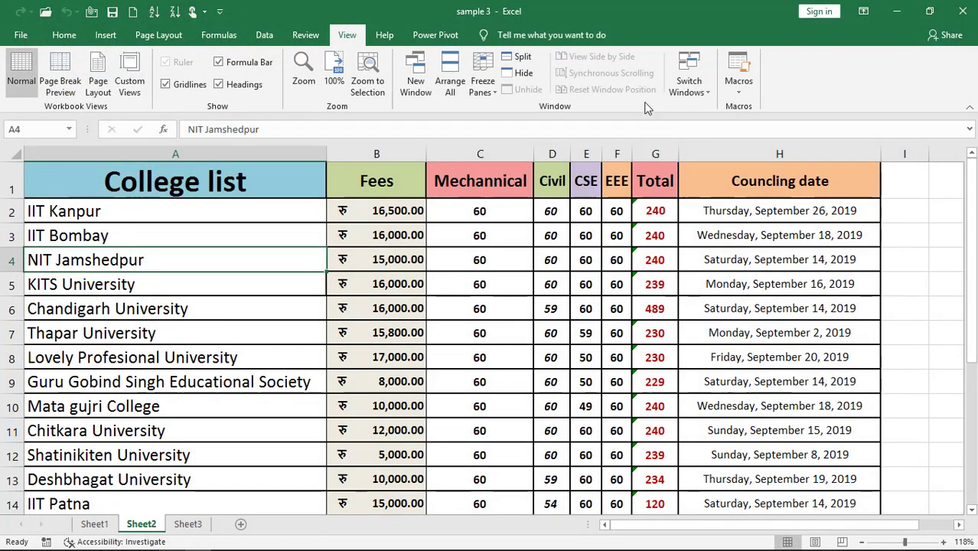
{"action": "left_click", "coordinate": [738, 80]}
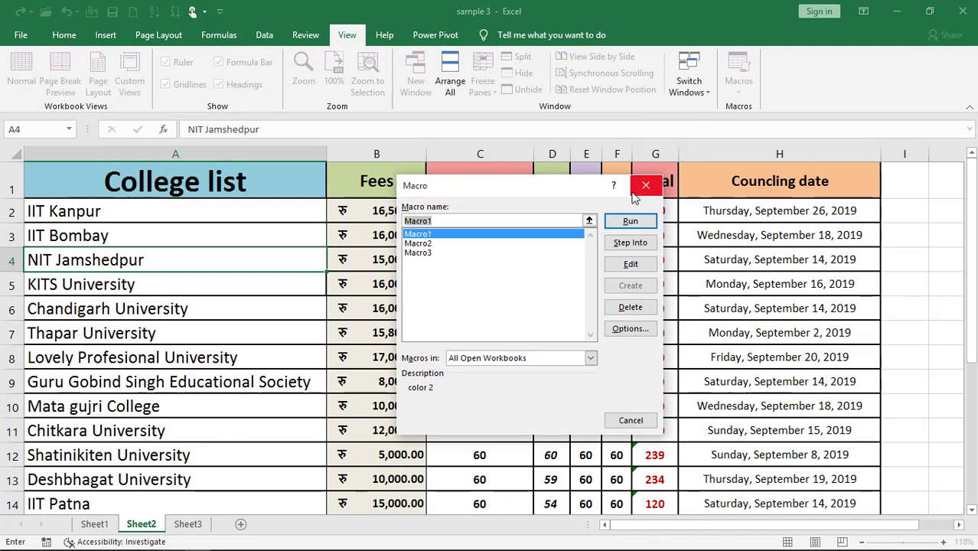
{"action": "left_click", "coordinate": [418, 242]}
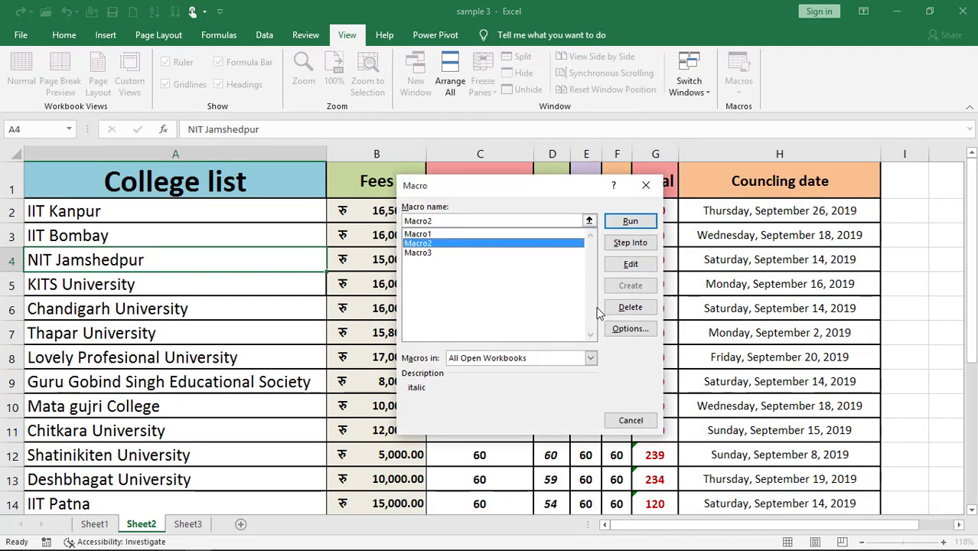
{"action": "mouse_move", "coordinate": [521, 297]}
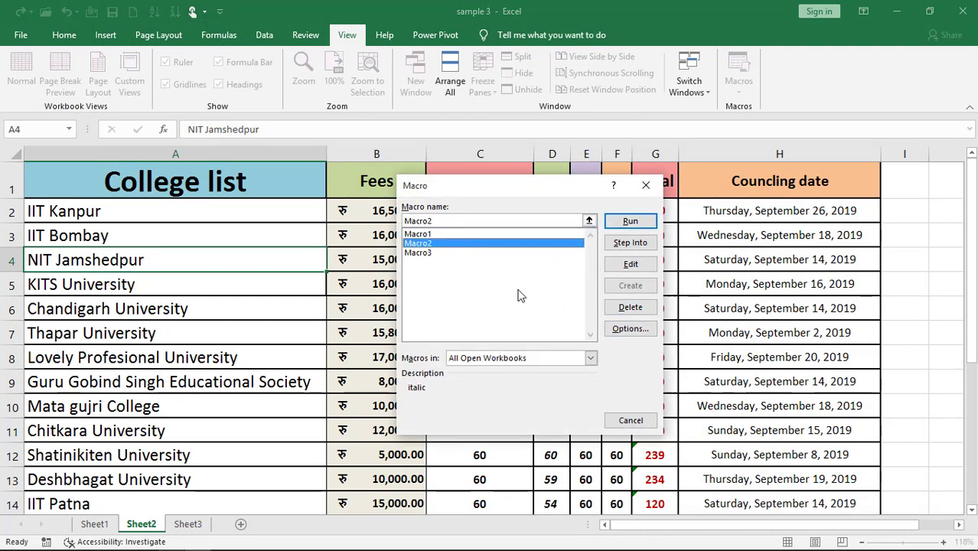
Review Macro2's shortcut and description options, close them, and reopen the Macros menu.
{"action": "left_click", "coordinate": [631, 328]}
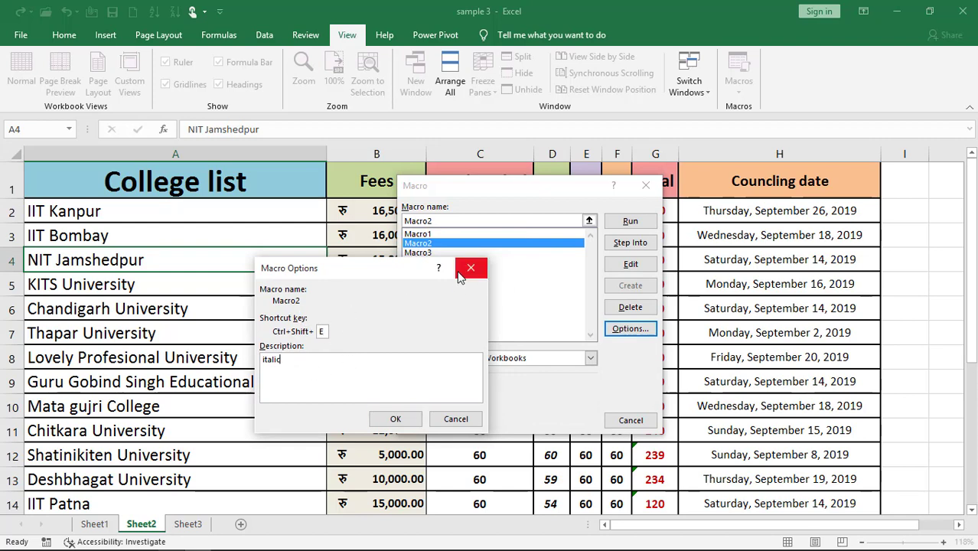
{"action": "left_click", "coordinate": [472, 268]}
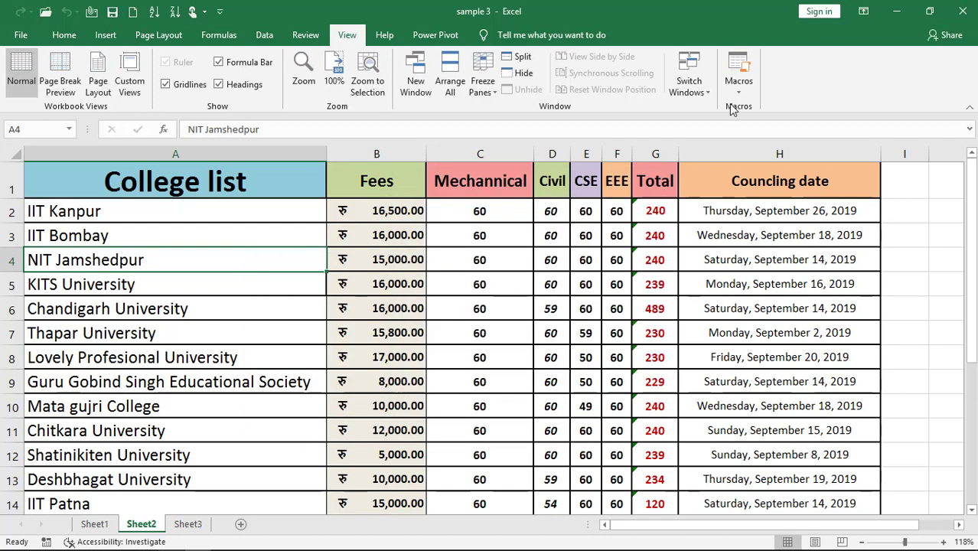
{"action": "left_click", "coordinate": [738, 73]}
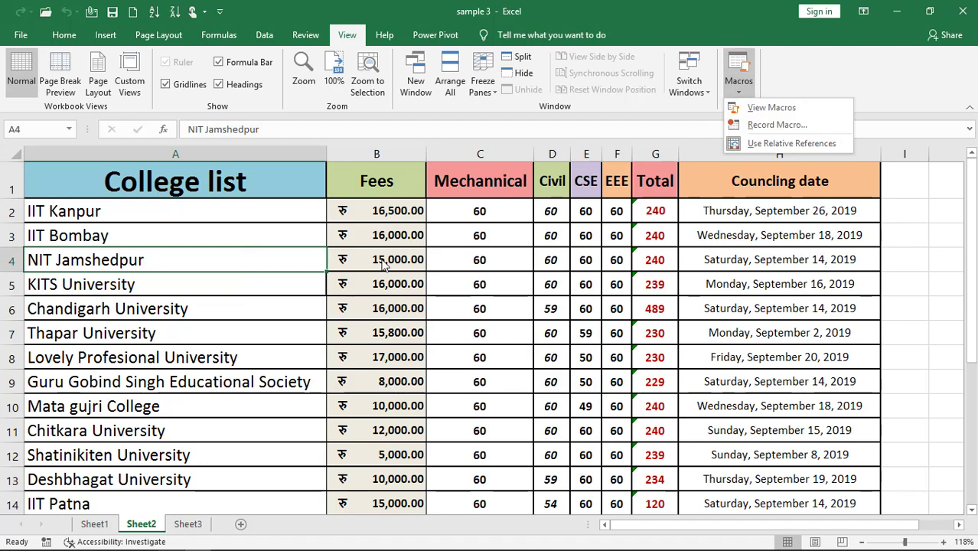